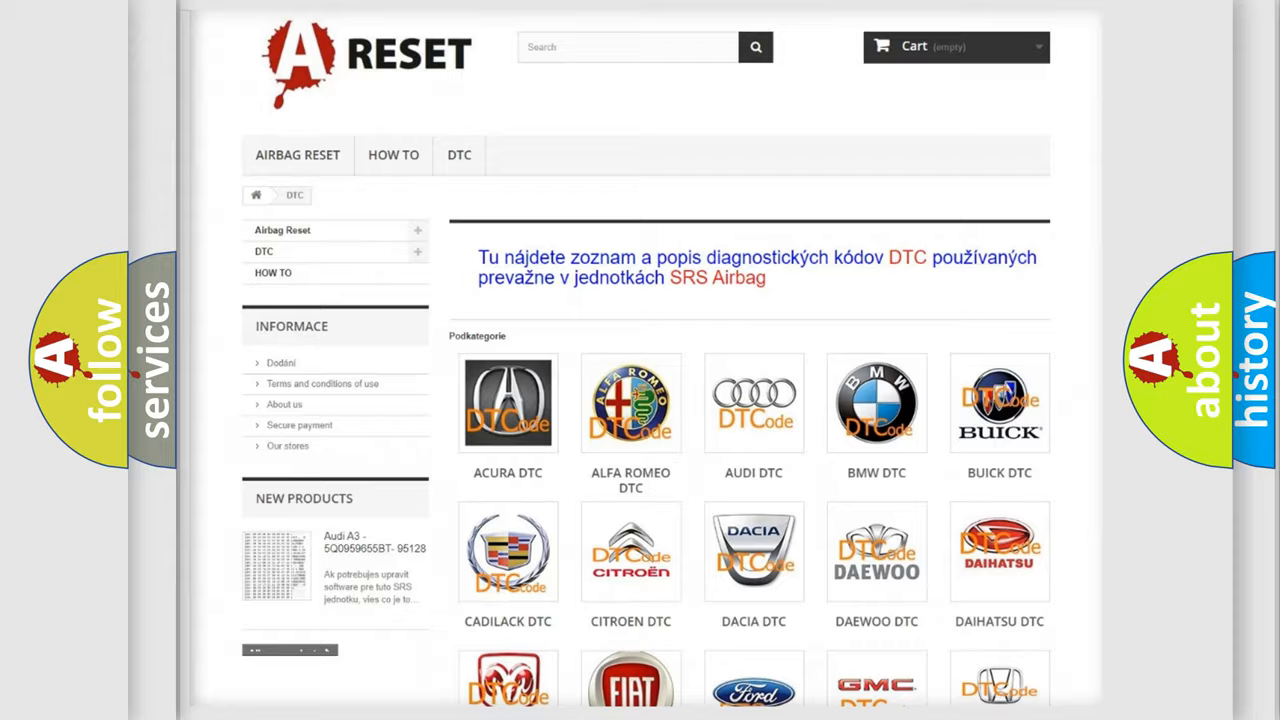
# Scroll the brand grid to Toyota DTC, open it, and browse its diagnostic code list
pyautogui.scroll(-3)
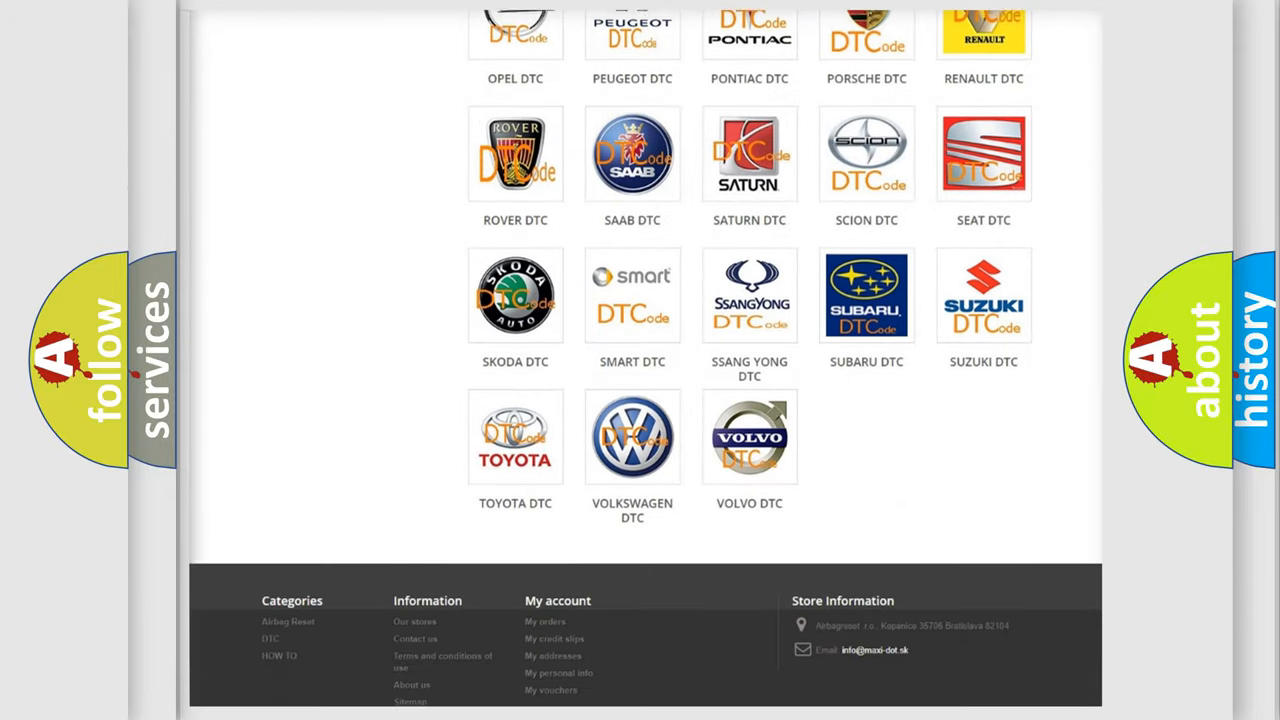
pyautogui.scroll(-3)
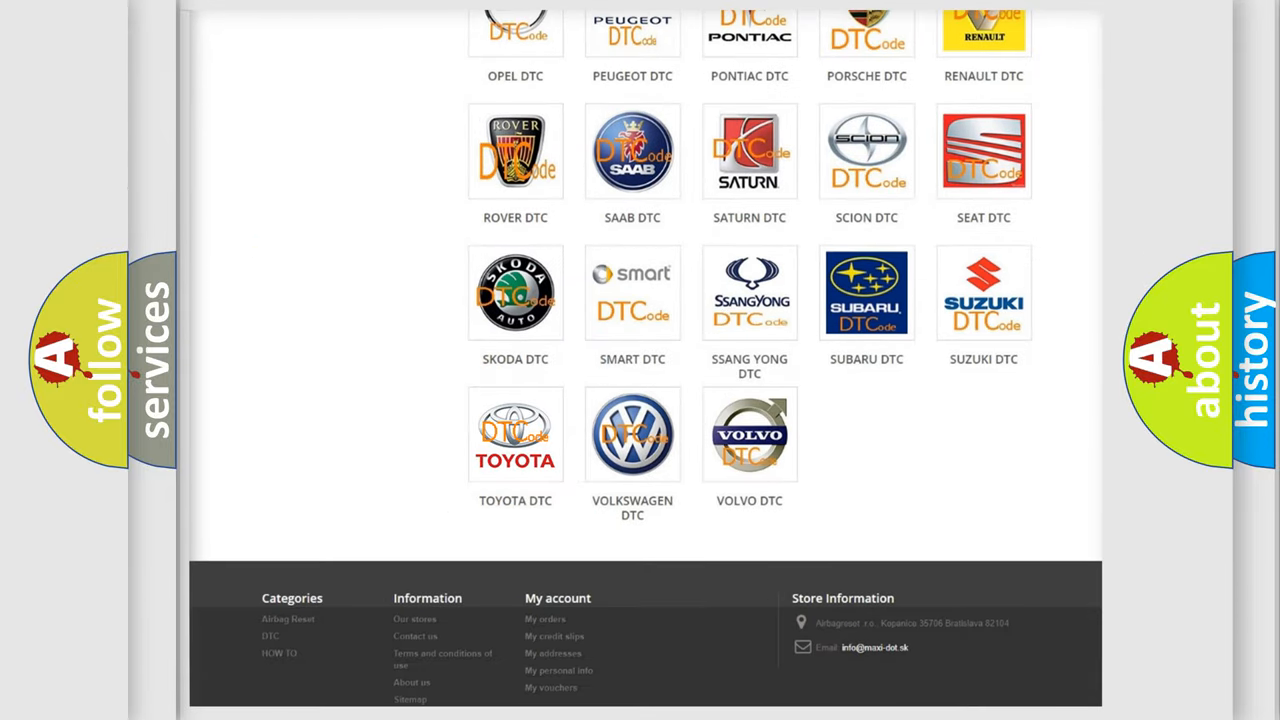
pyautogui.click(515, 434)
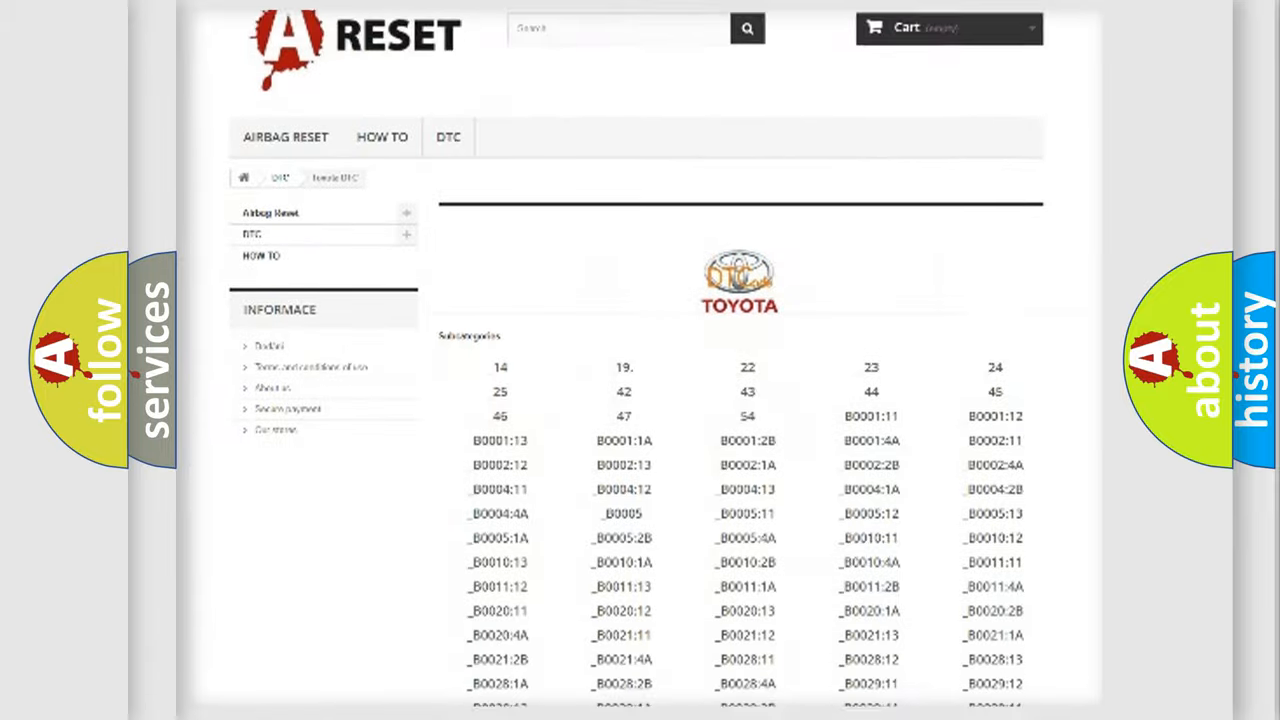
pyautogui.scroll(-3)
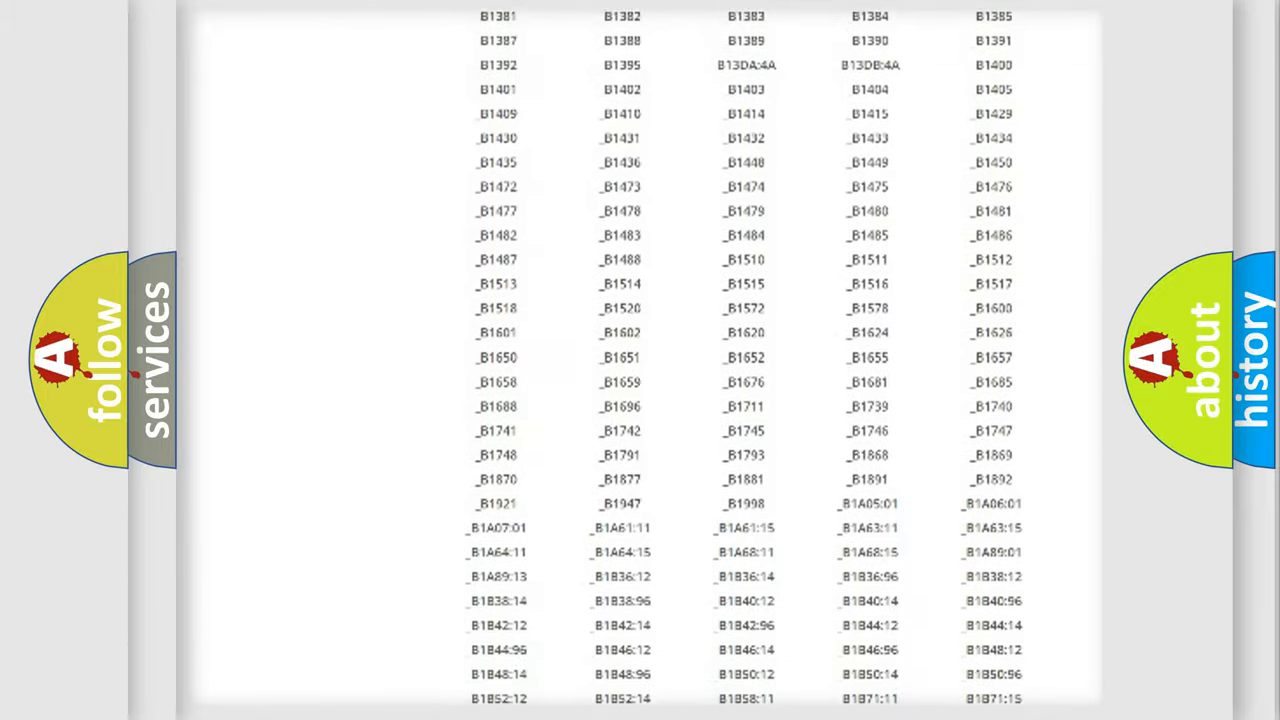